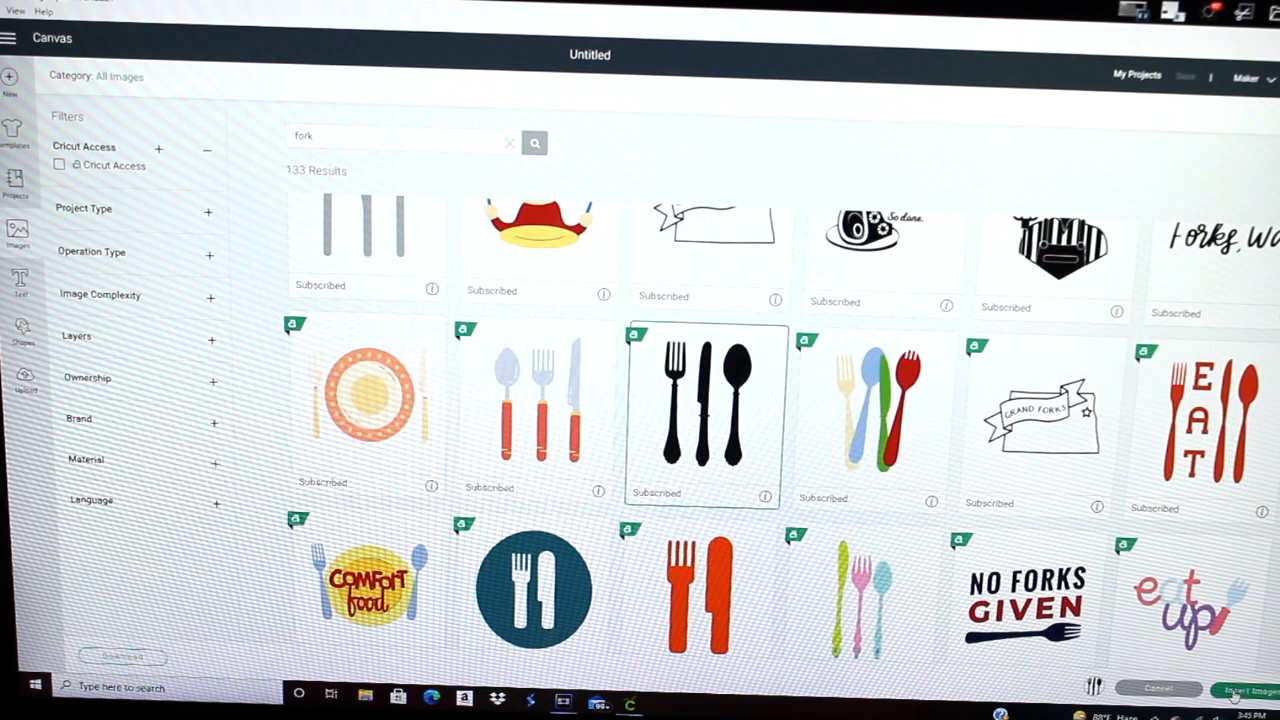
- Insert the black fork, knife and spoon image and enlarge it on the canvas
left_click(1235, 690)
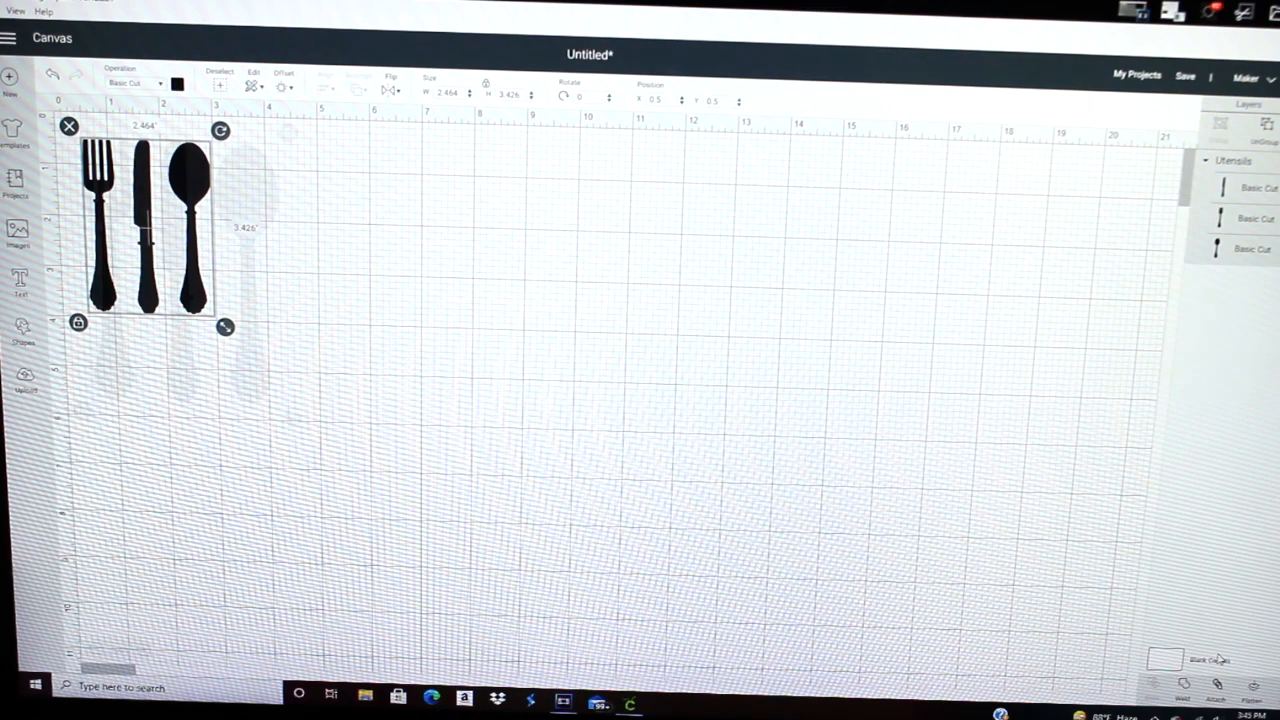
left_click_drag(225, 327, 297, 423)
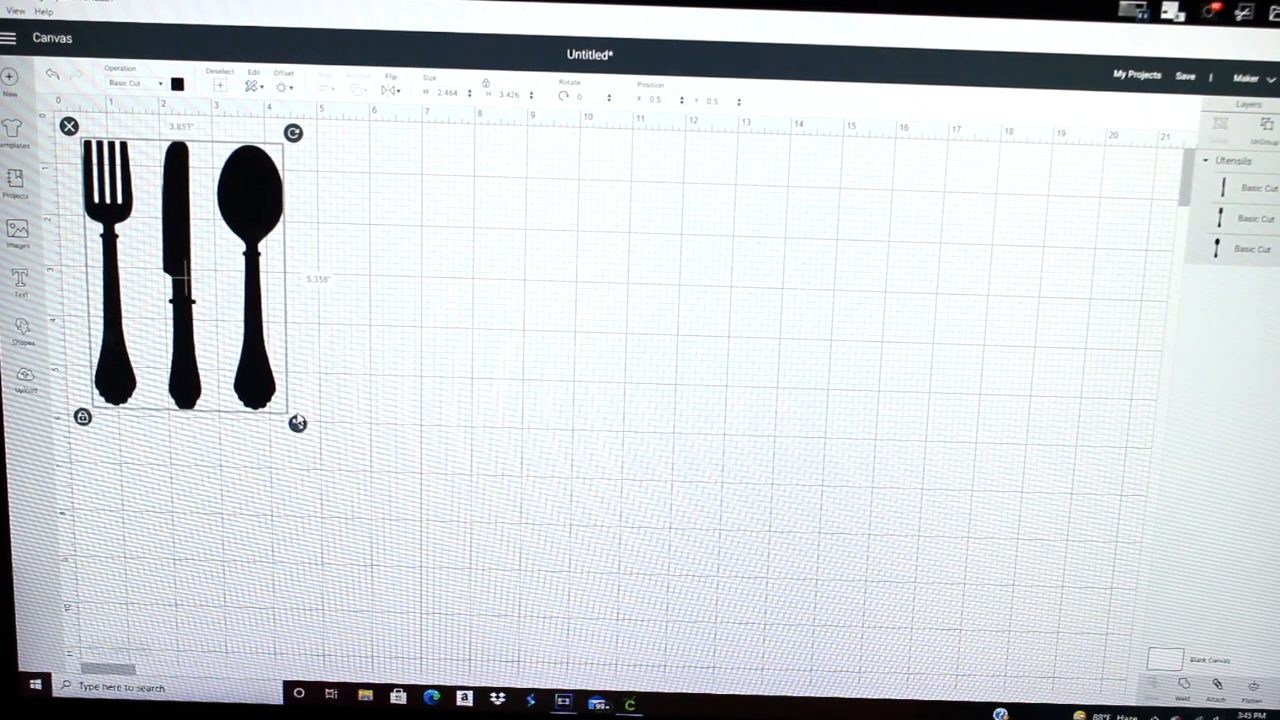
left_click_drag(298, 422, 325, 460)
type("wine glasses")
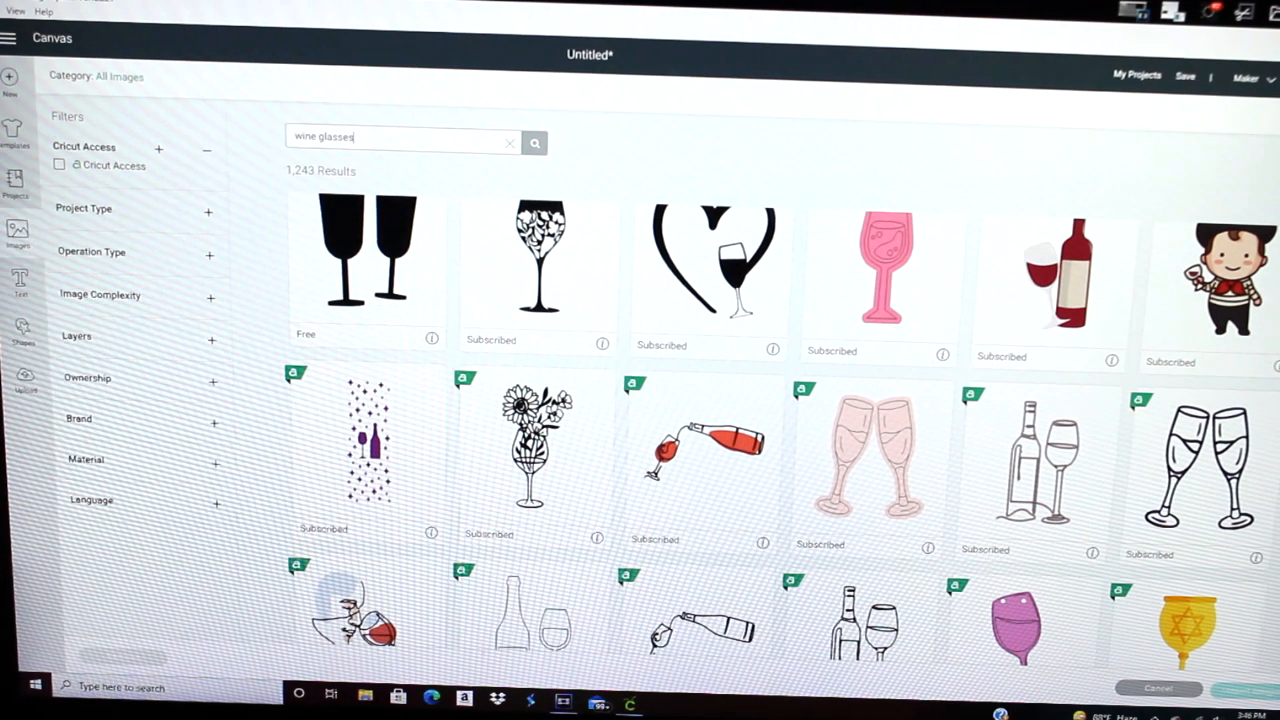
- Scroll the wine glass search results to find the champagne glasses
scroll("down", 3)
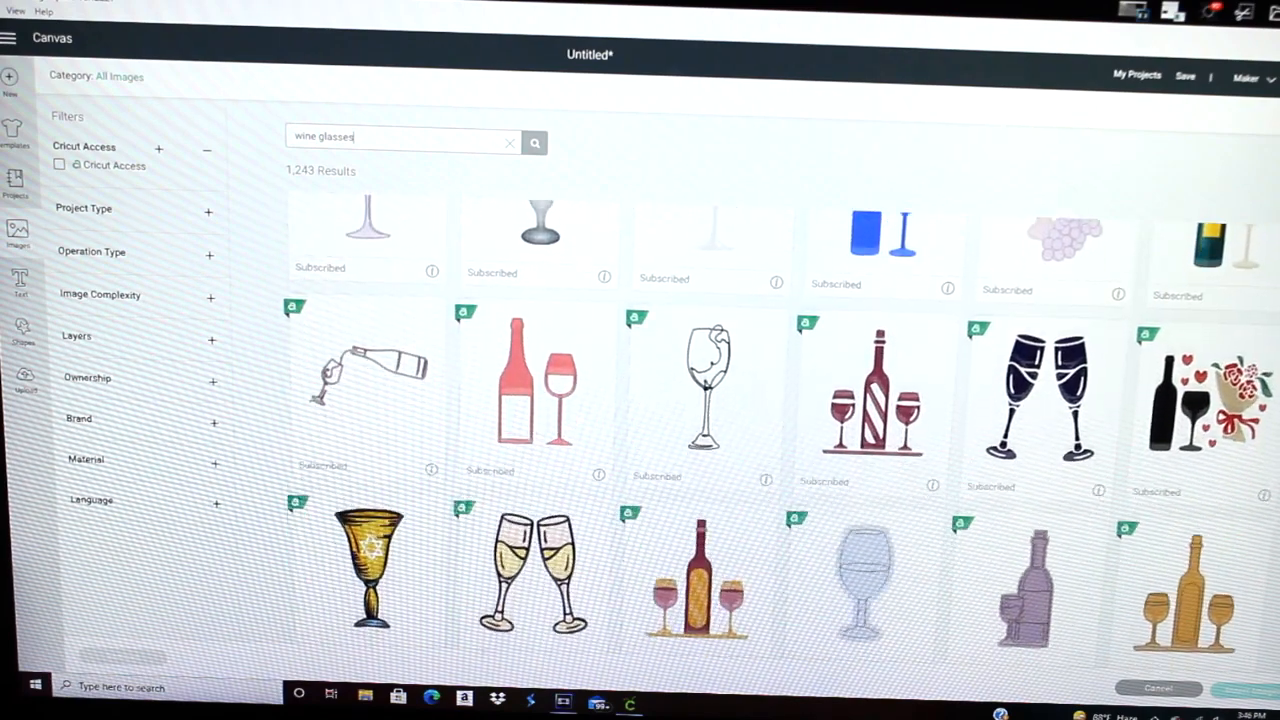
scroll("down", 3)
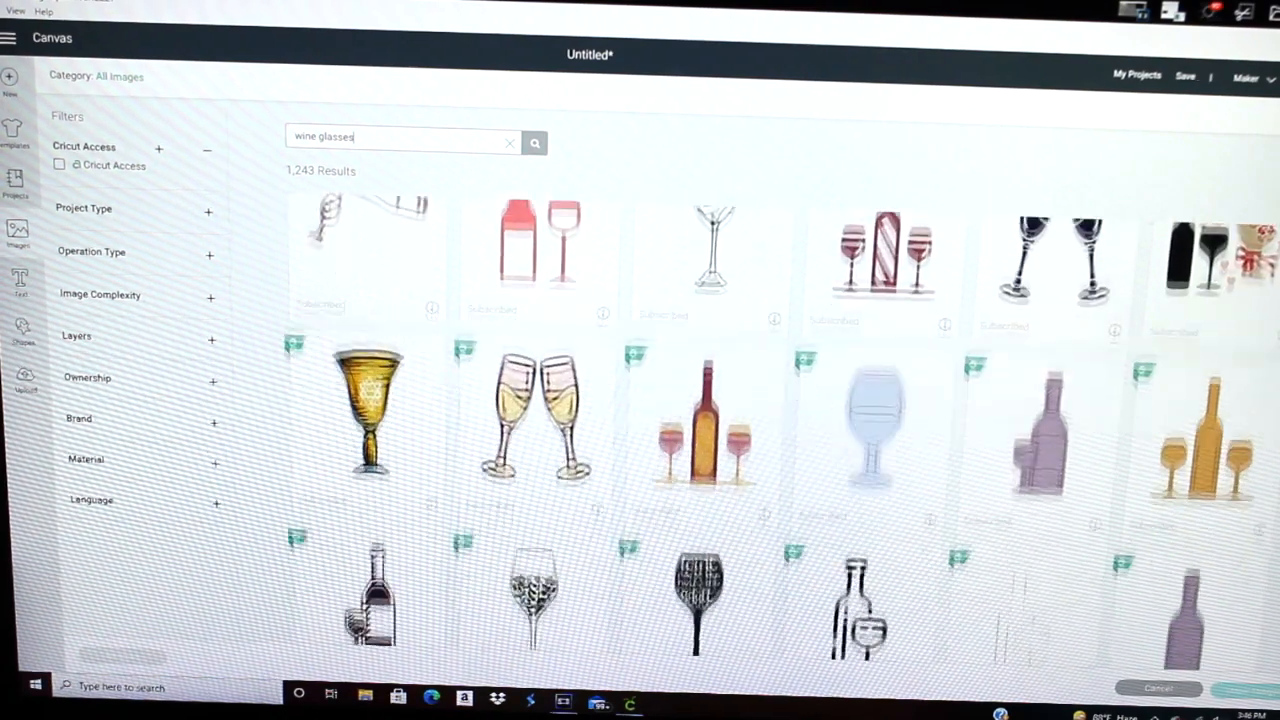
scroll("down", 3)
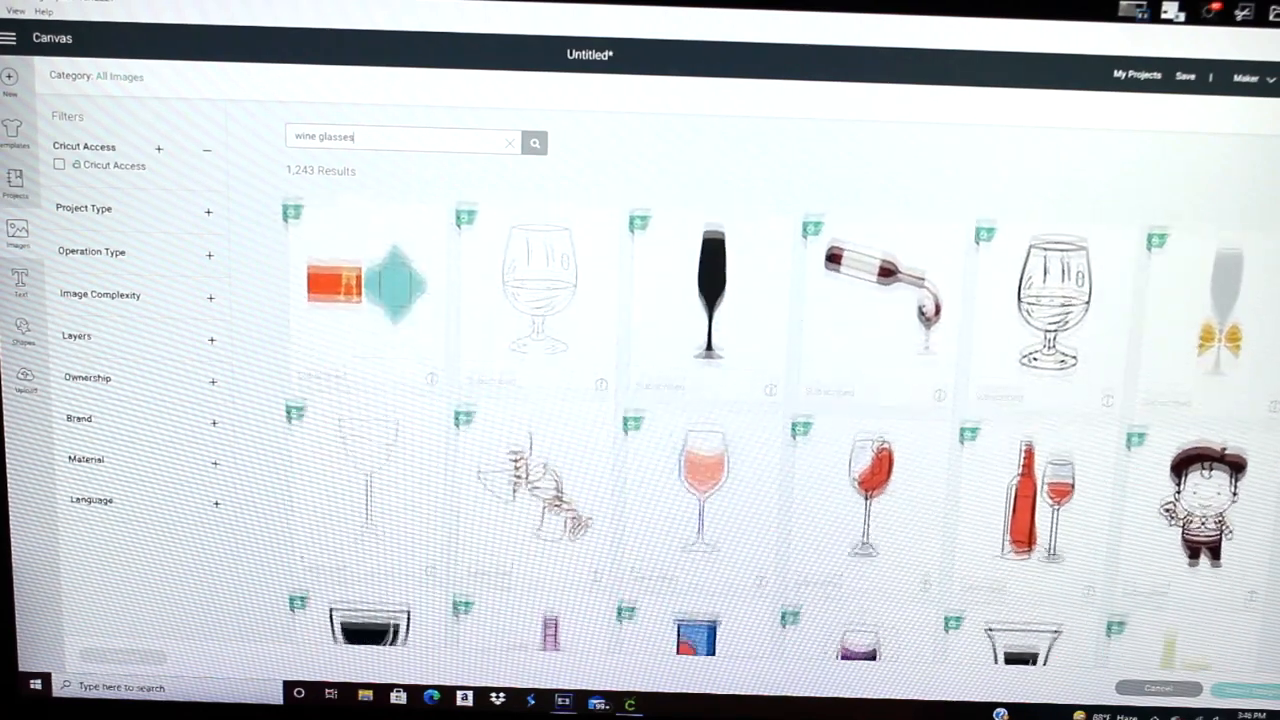
scroll("down", 3)
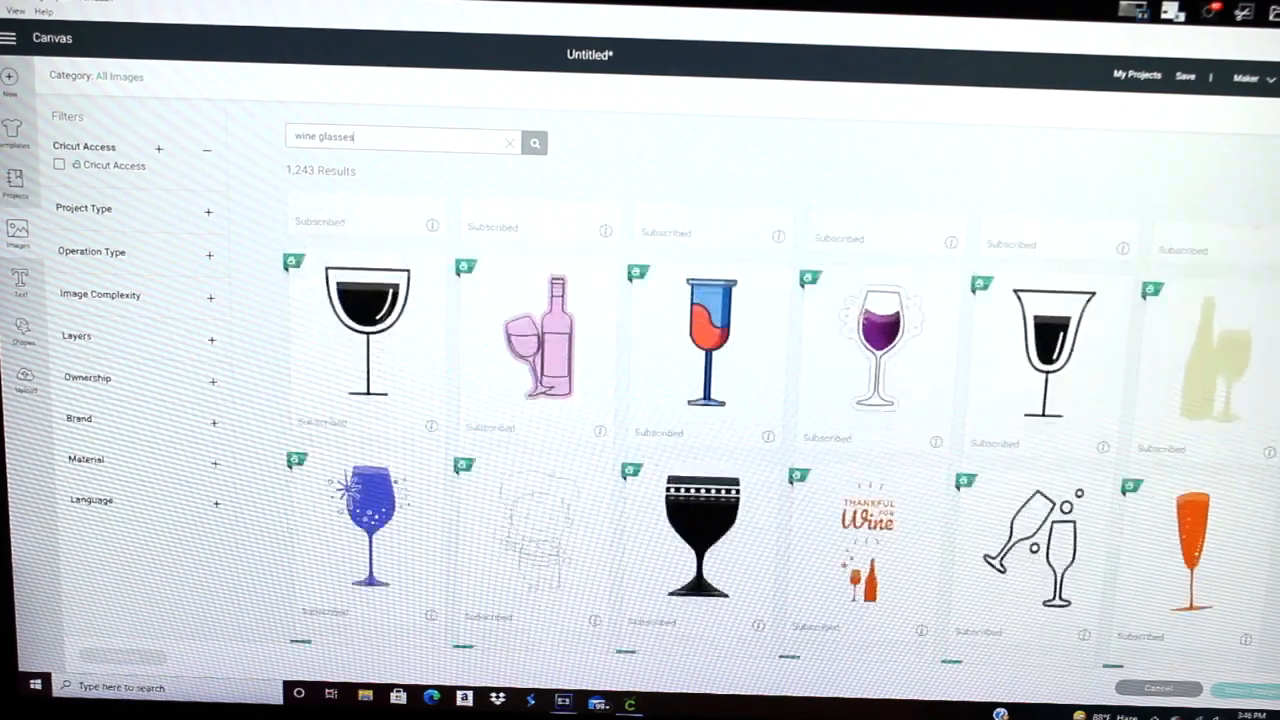
scroll("down", 3)
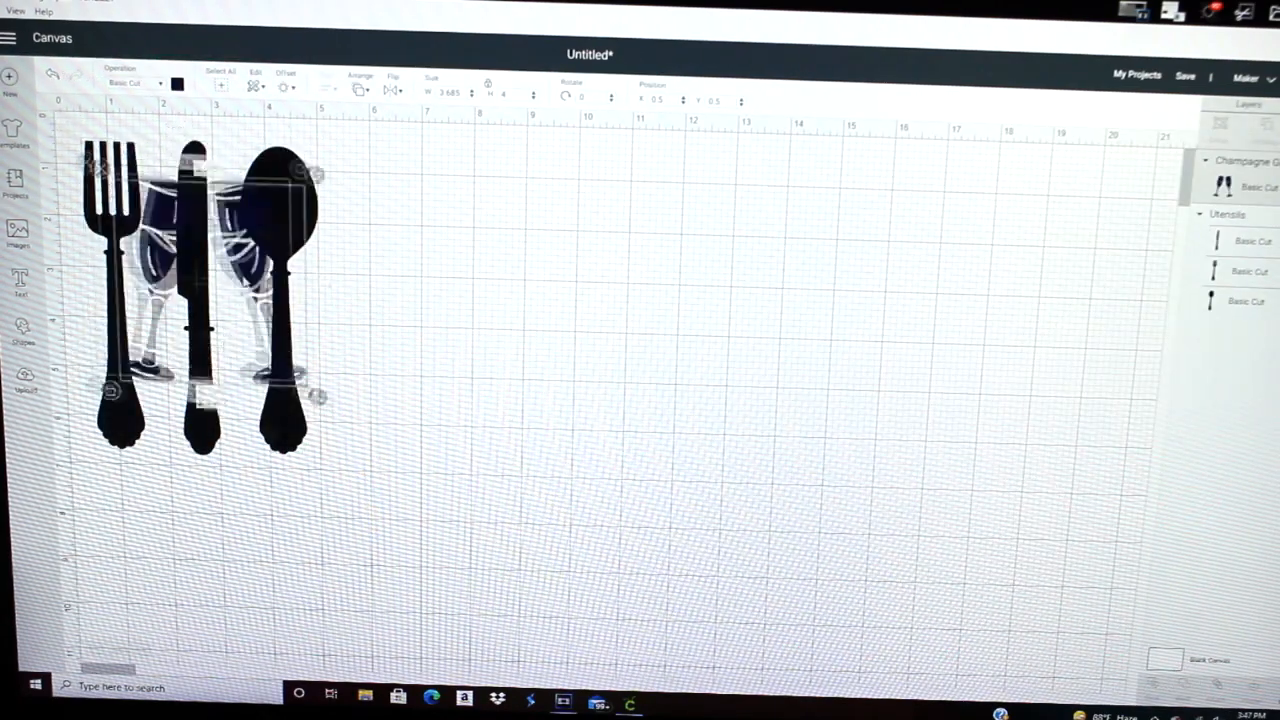
- Move the champagne glasses right of the utensils and enlarge them
left_click_drag(200, 270, 515, 270)
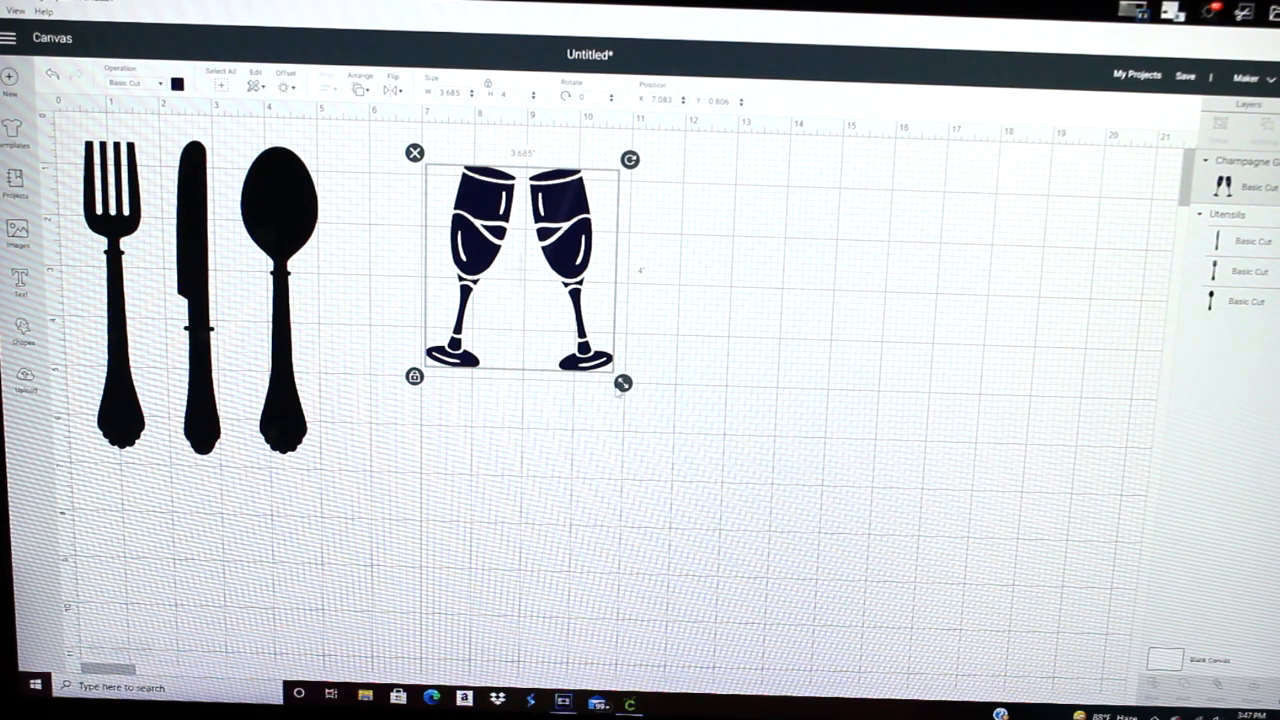
left_click_drag(622, 383, 698, 468)
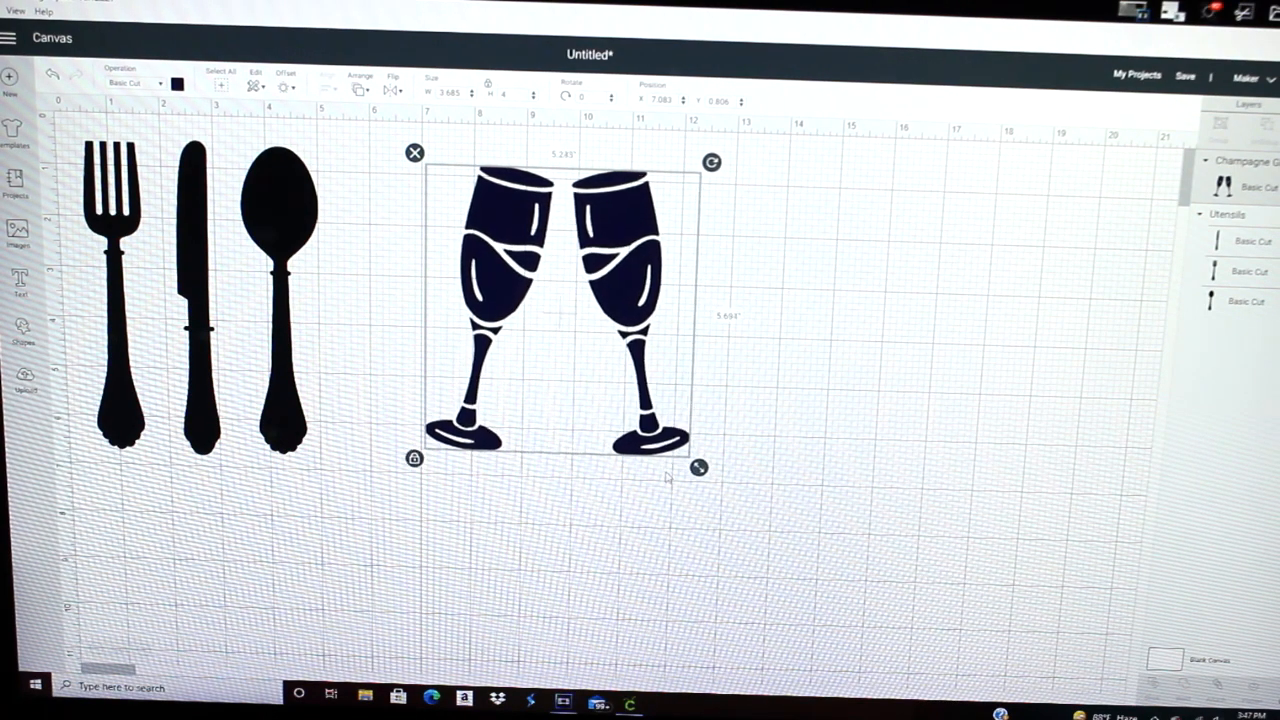
left_click_drag(698, 468, 701, 471)
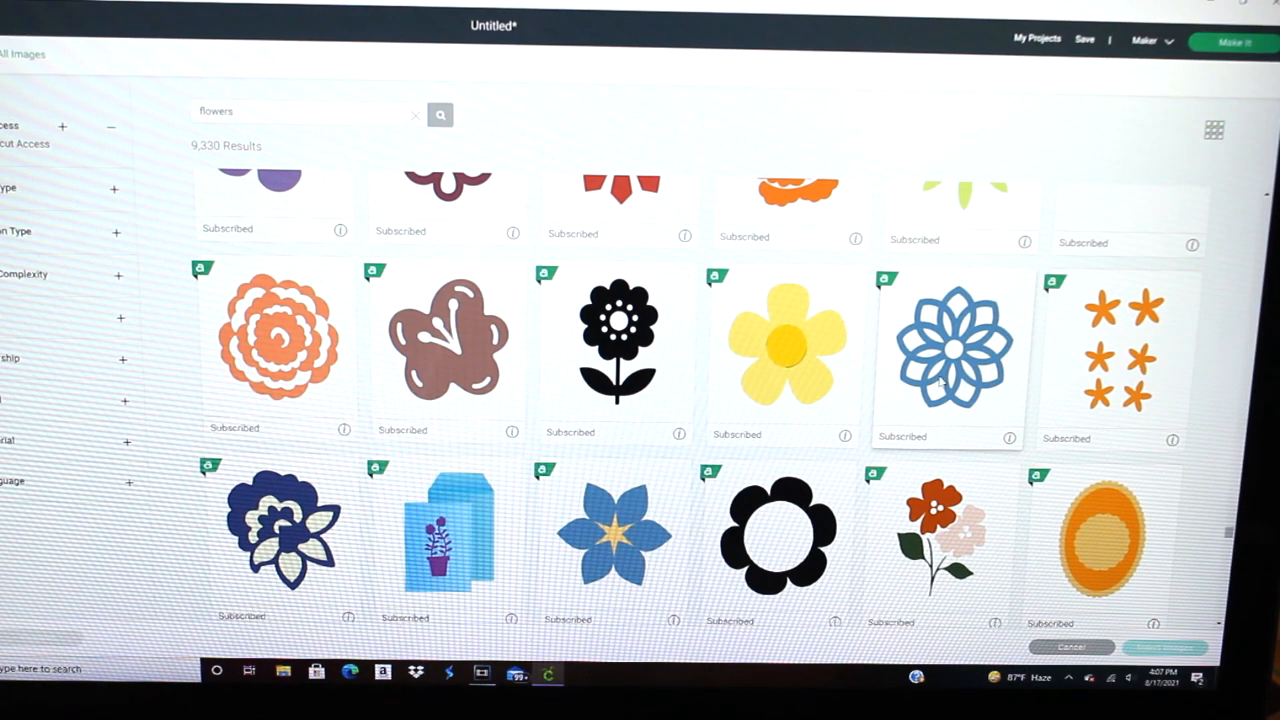
mouse_move(950, 355)
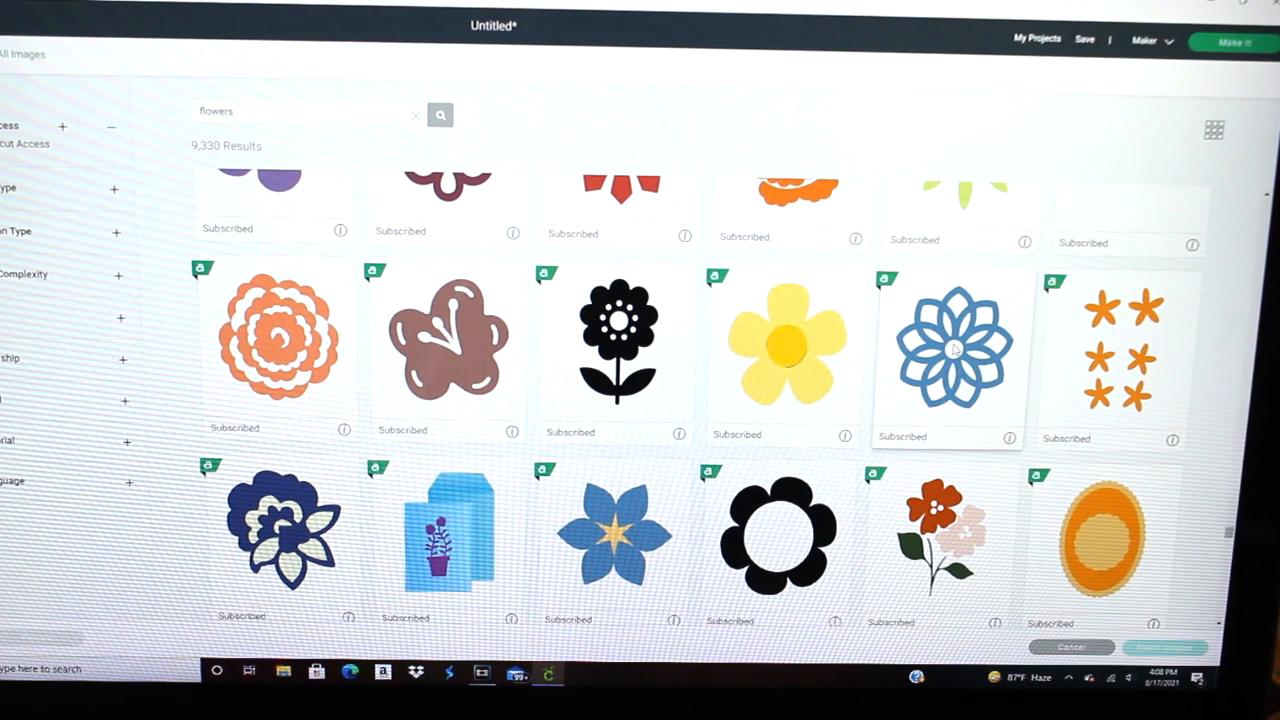
- Add the blue mandala flower, place it top-right of the canvas, and deselect it
left_click(952, 350)
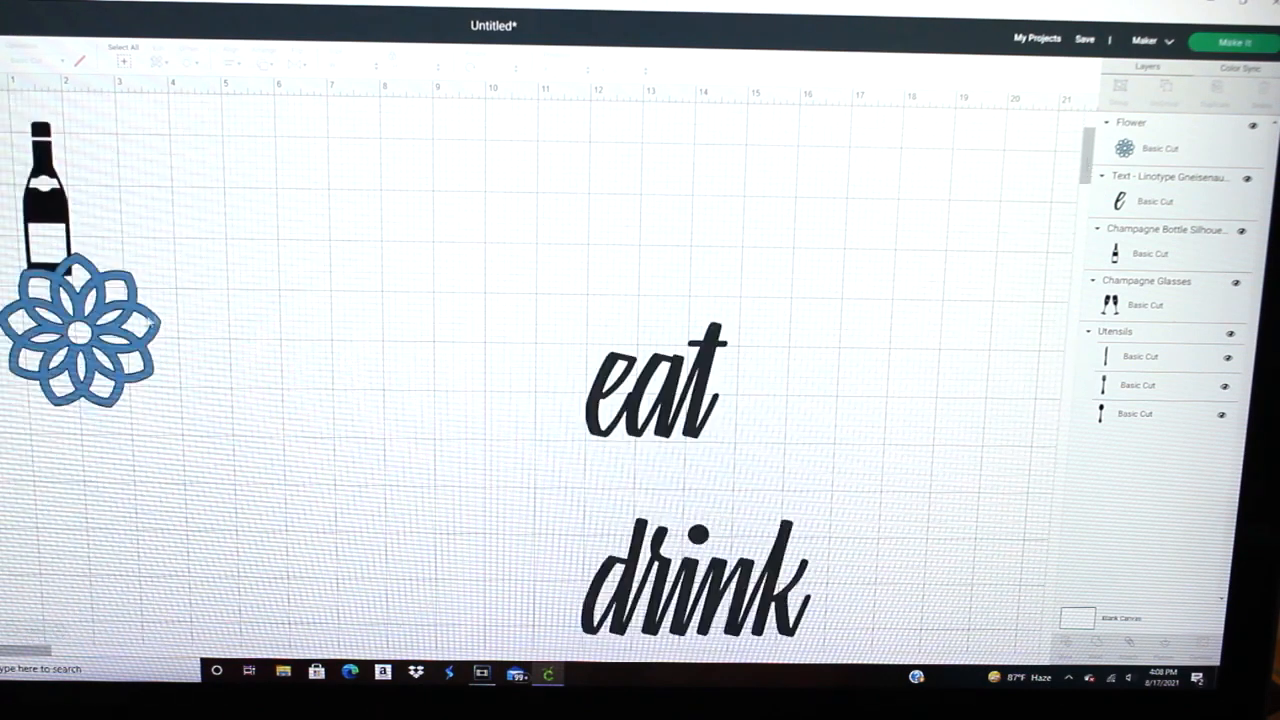
left_click_drag(80, 330, 400, 260)
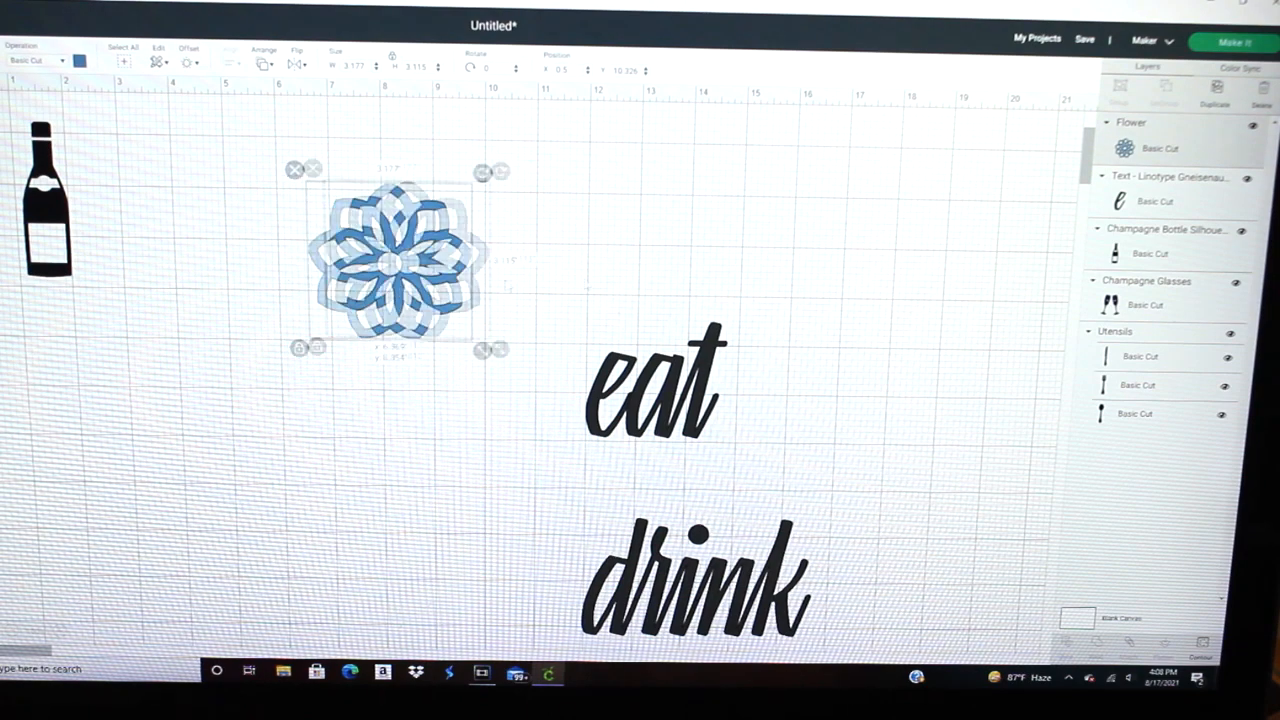
left_click_drag(395, 260, 950, 240)
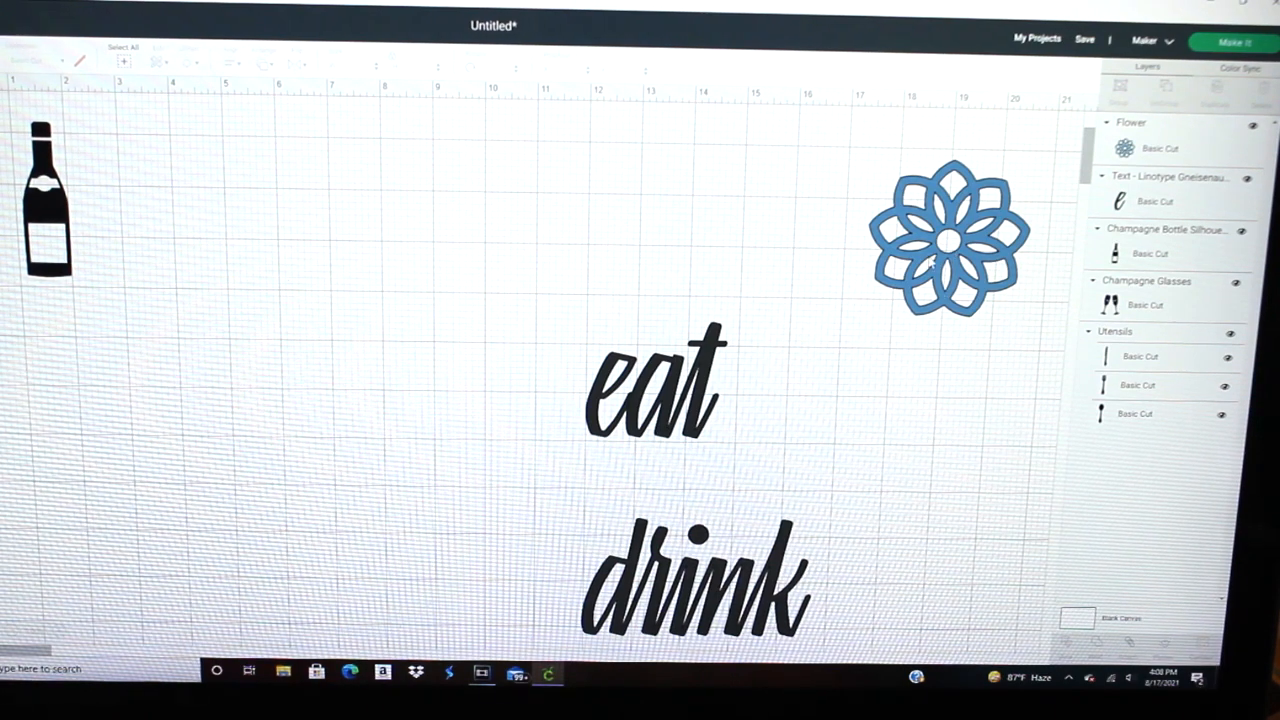
left_click(1233, 41)
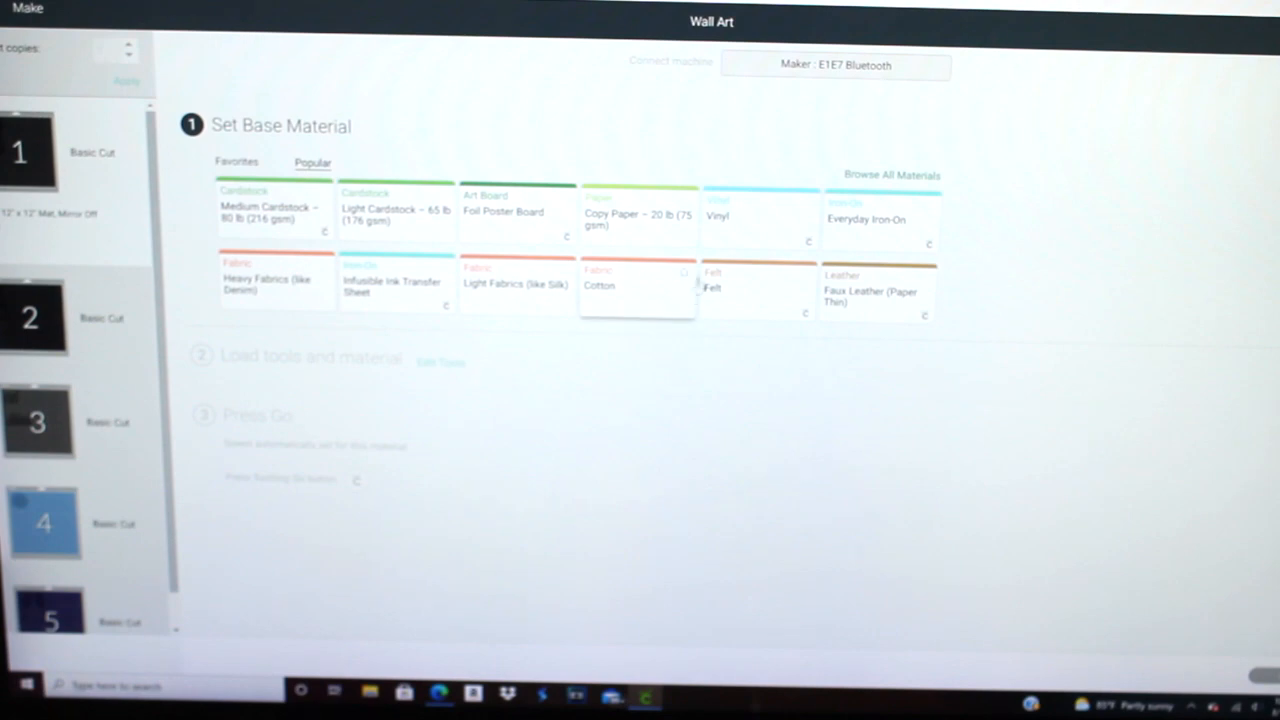
mouse_move(893, 235)
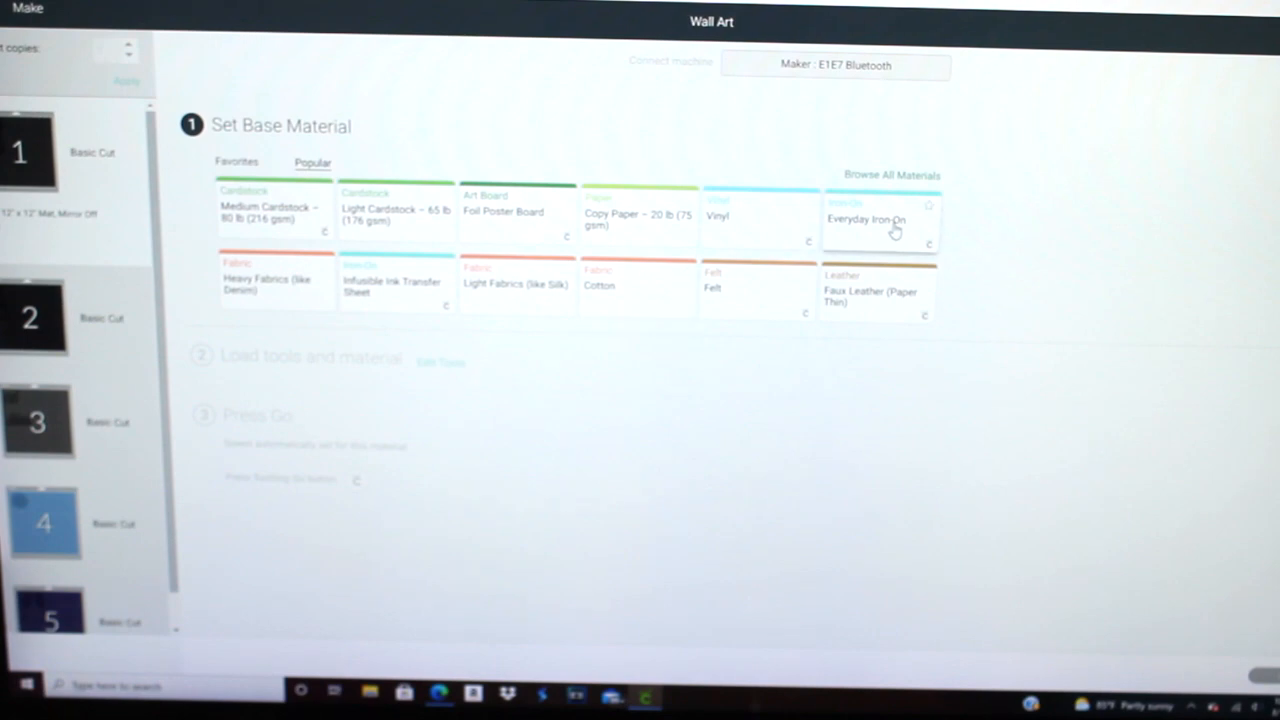
mouse_move(872, 230)
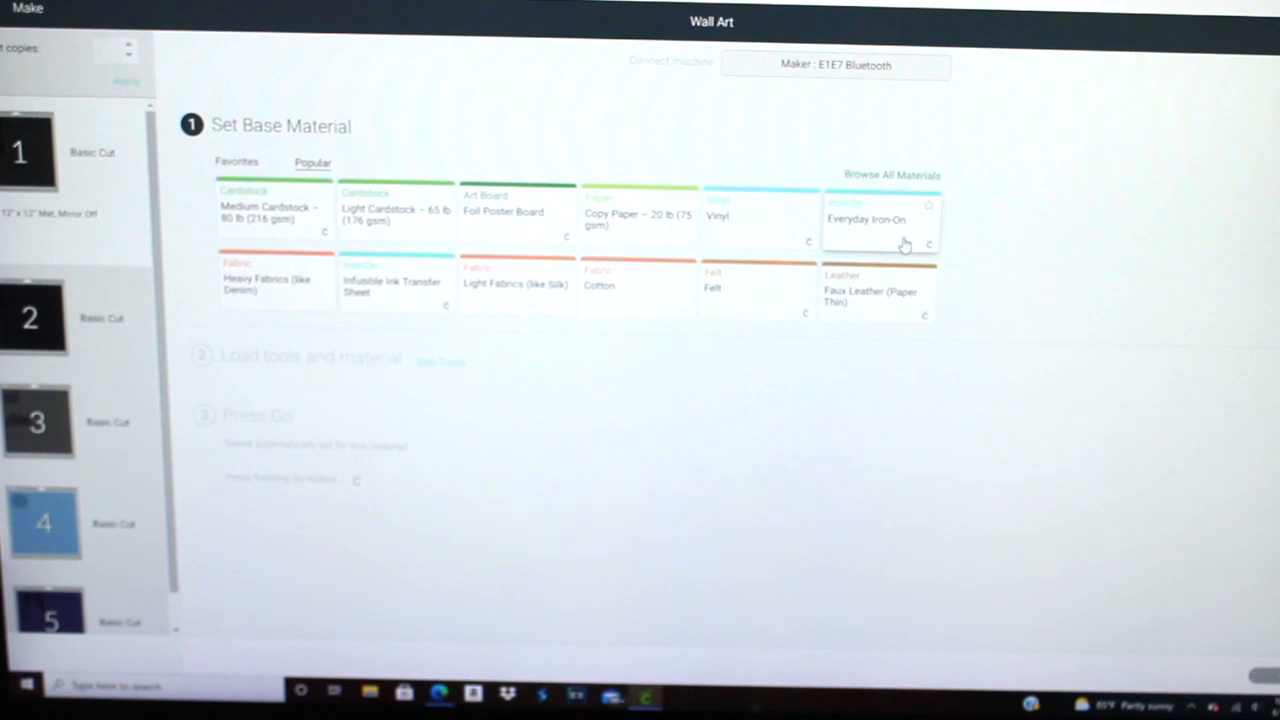
- Choose Everyday Iron-On as the cutting material
left_click(880, 220)
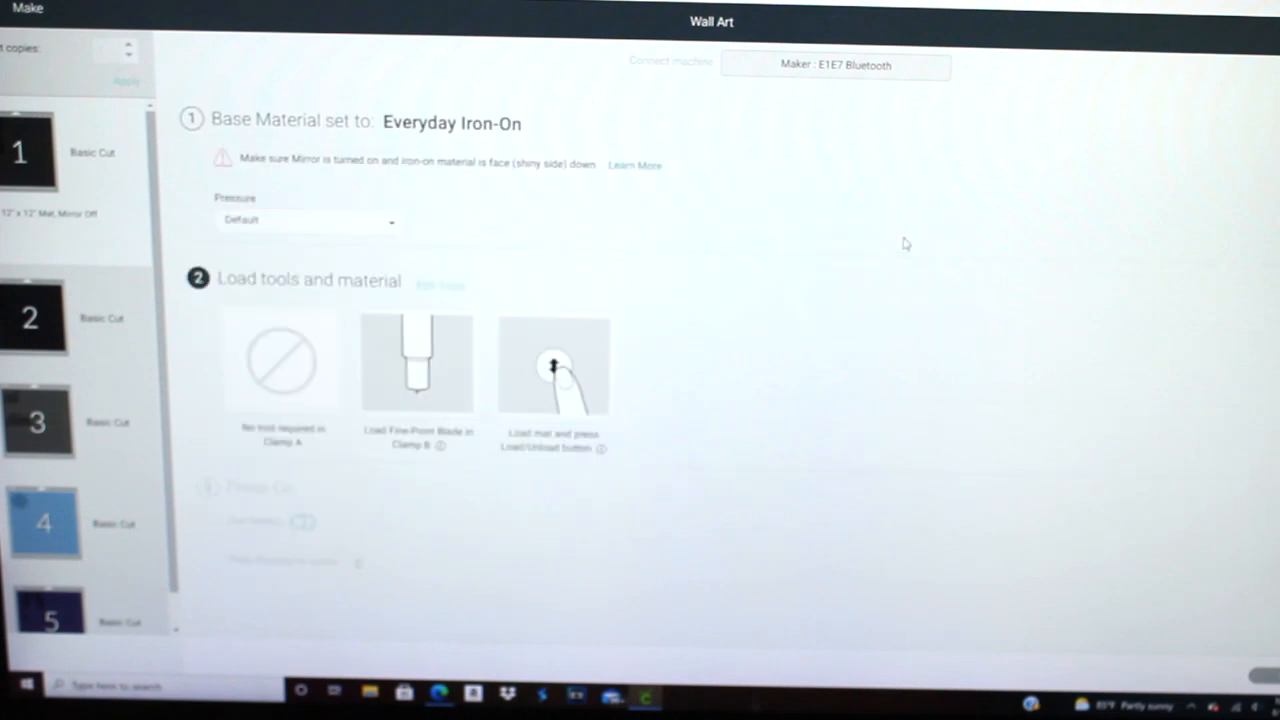
mouse_move(874, 277)
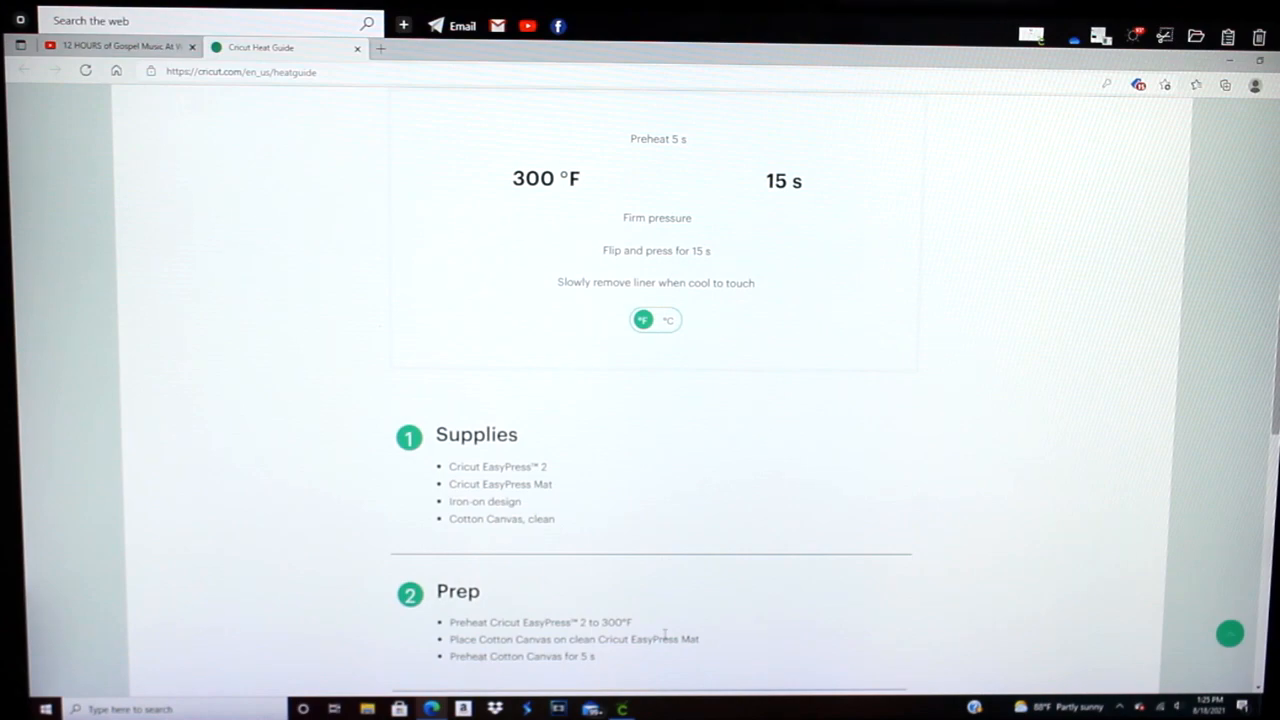
- Scroll through the heat guide's supplies, prep and application steps for cotton canvas
scroll("down", 3)
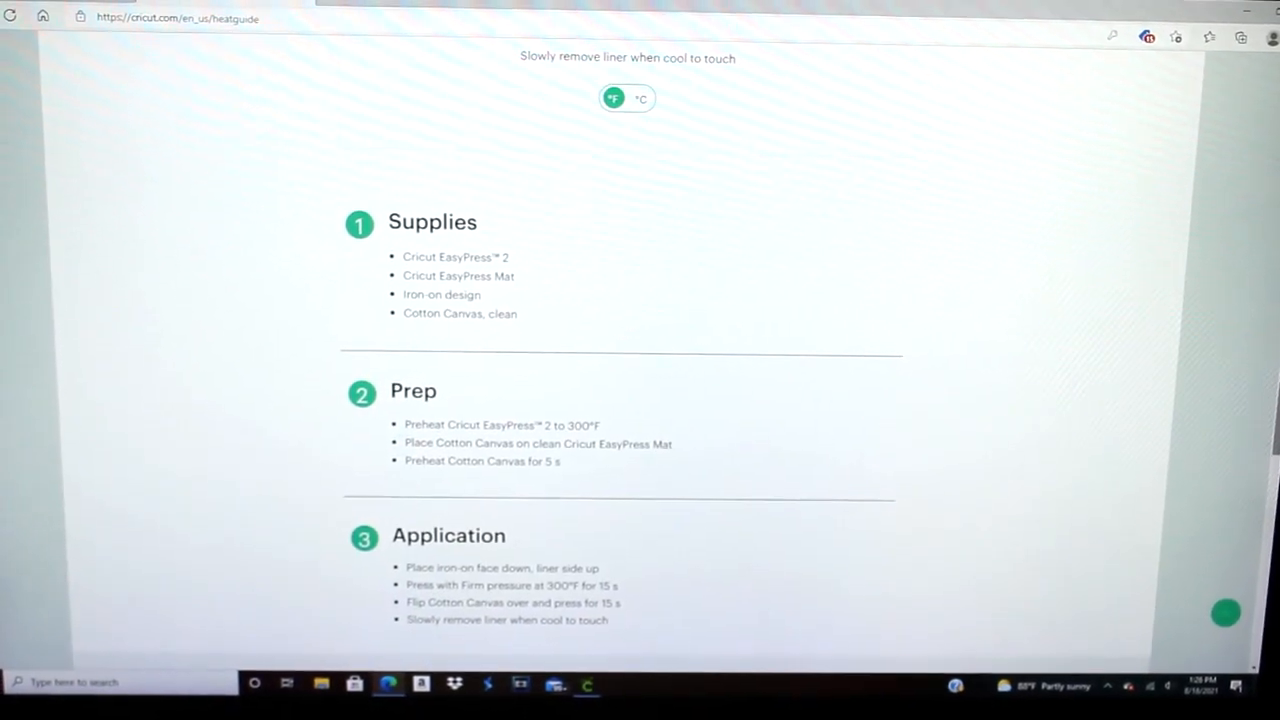